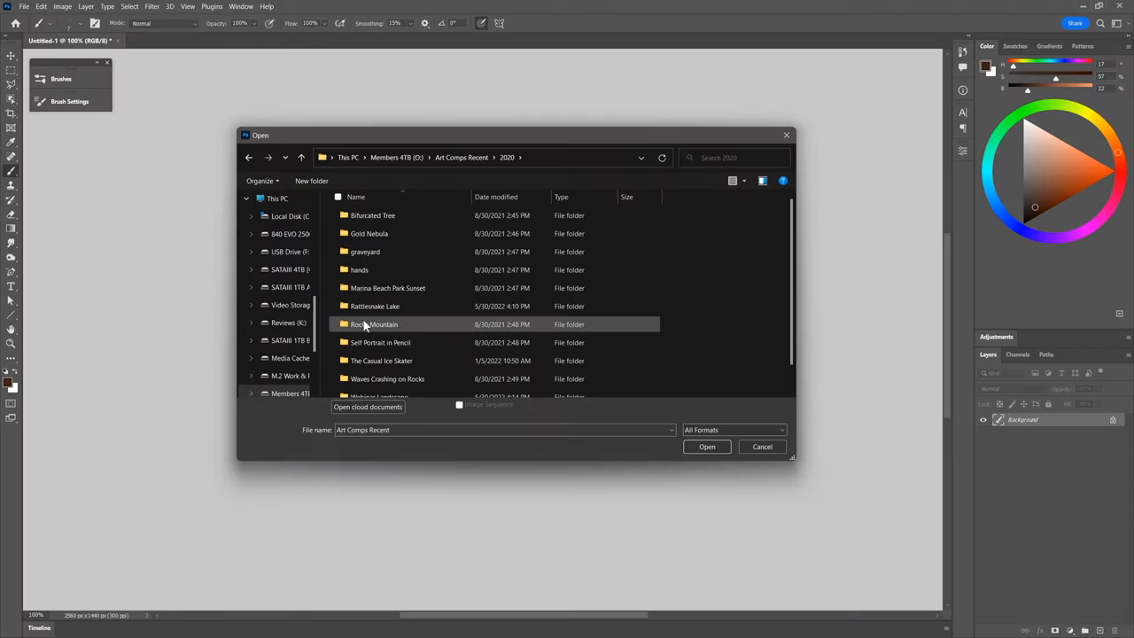
Load the gold nebula PNG painting from the Gold Nebula folder.
double_click(366, 234)
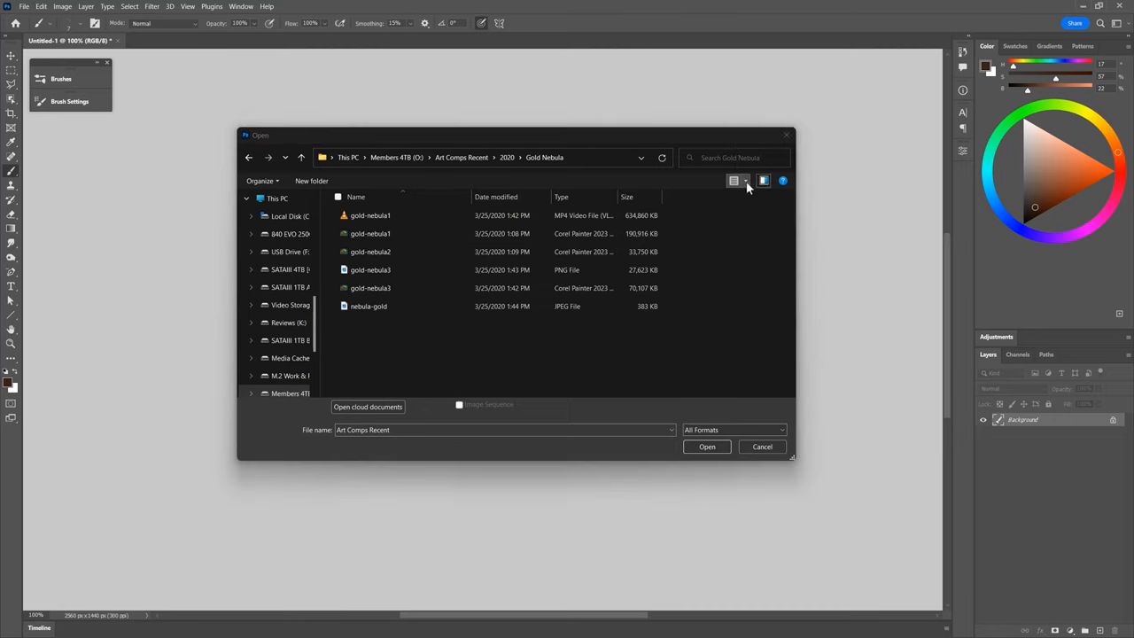
left_click(744, 181)
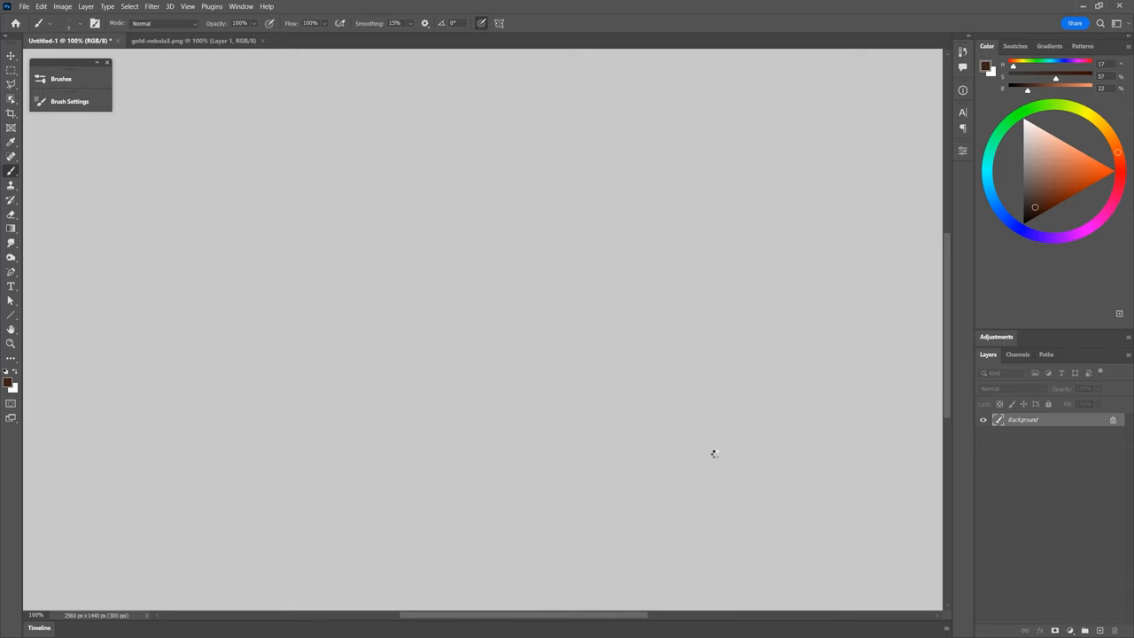
Begin saving the opened painting as a new file via Save As.
left_click(26, 7)
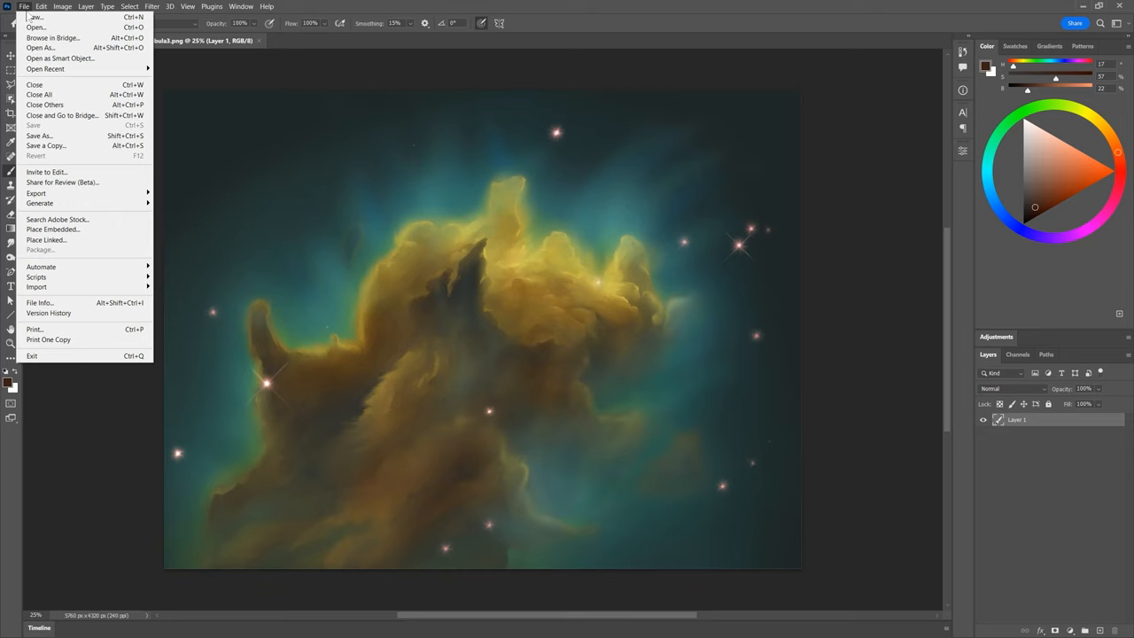
left_click(42, 145)
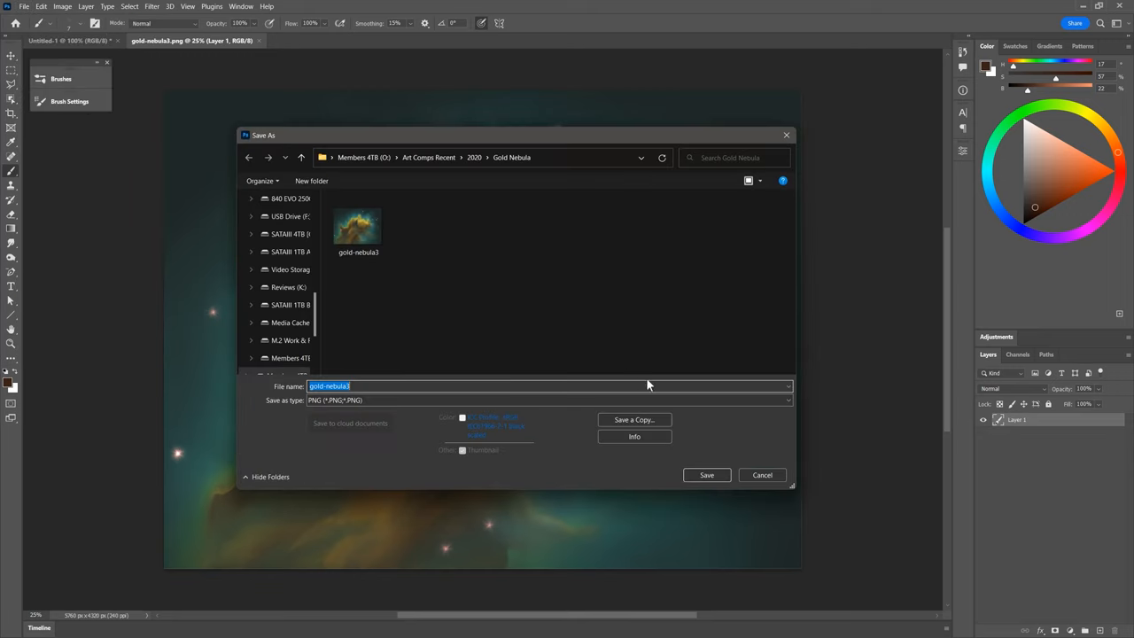